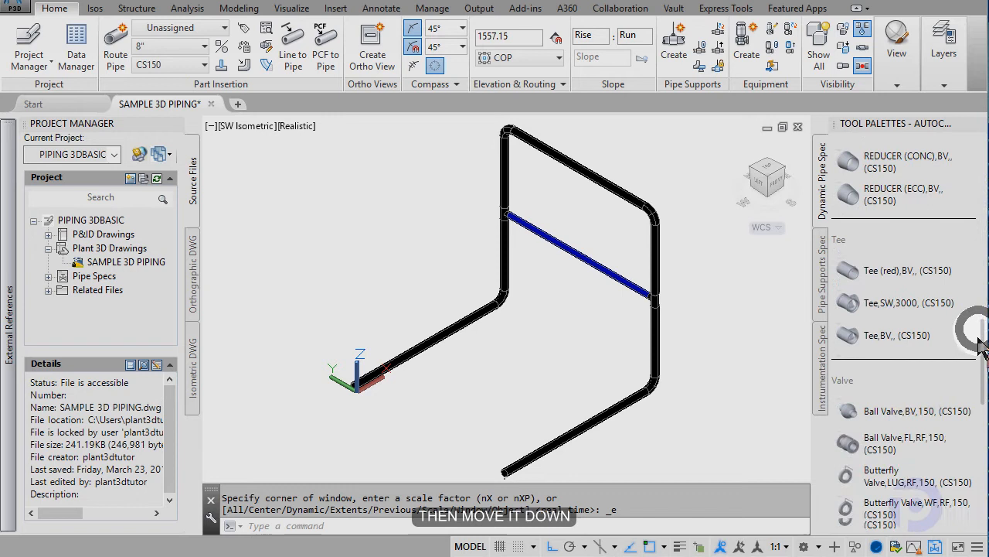
# Scroll the Dynamic Pipe Spec palette down to the CS150 Gate Valve entries
pyautogui.scroll(-3)
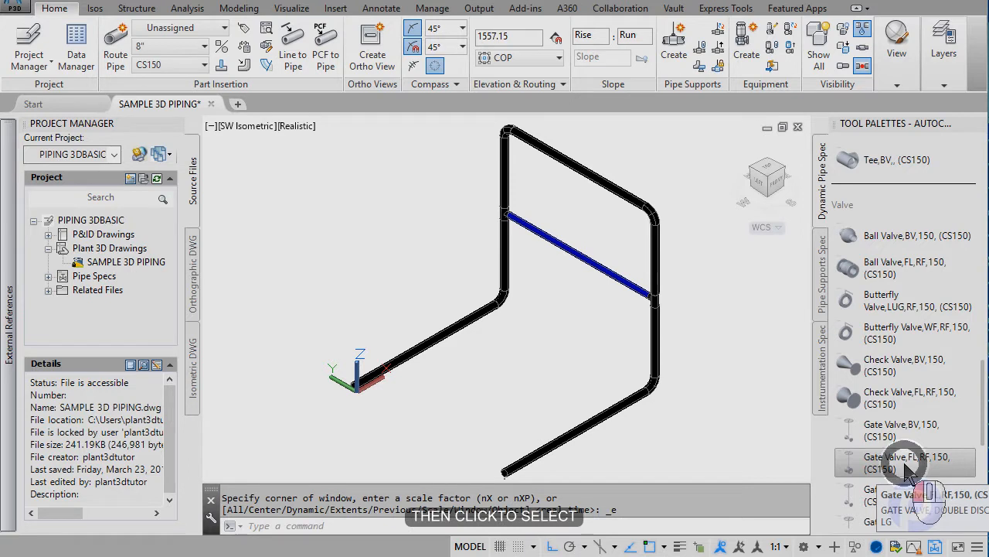
# Pick the Gate Valve,FL,RF,150 from the palette to begin inserting it on the blue pipe
pyautogui.click(904, 462)
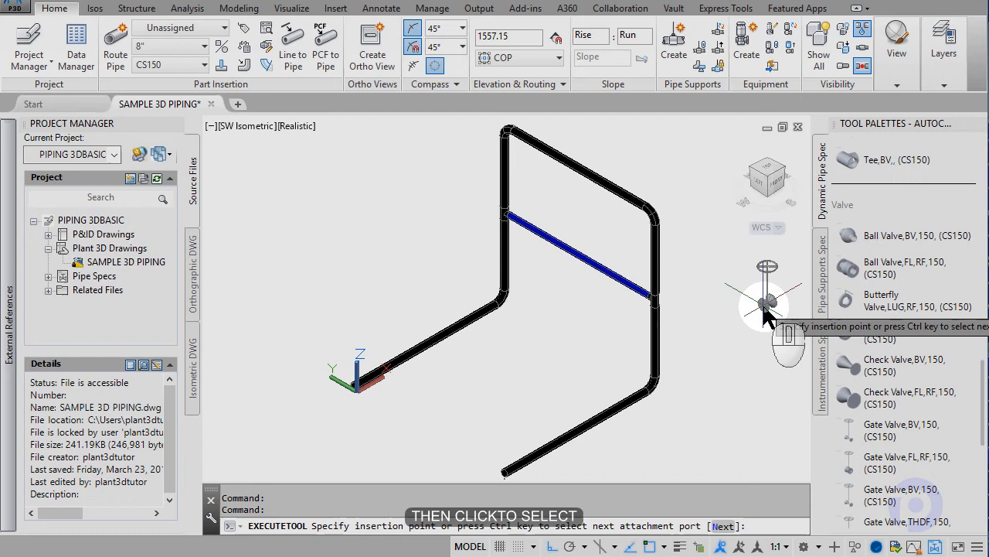
pyautogui.moveTo(595, 235)
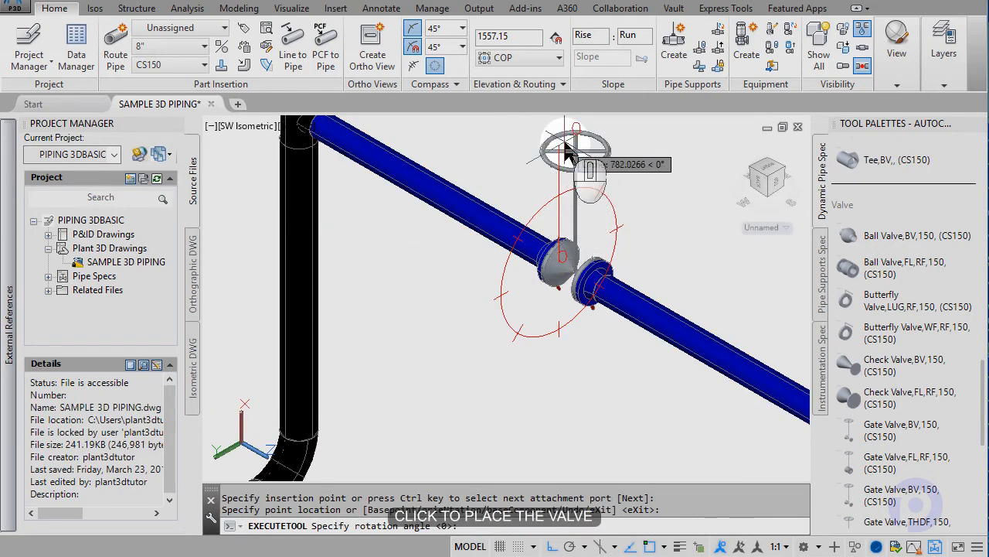
pyautogui.moveTo(584, 229)
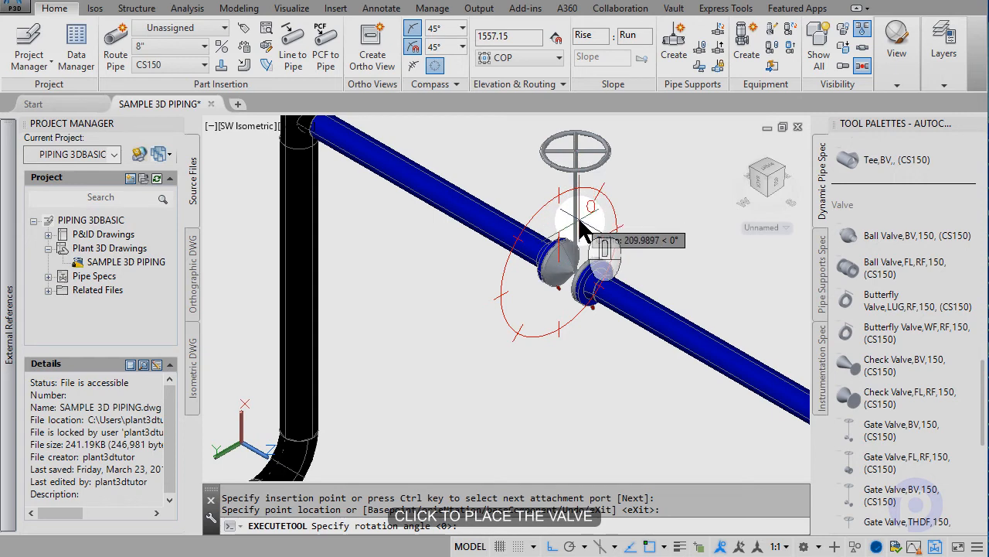
pyautogui.moveTo(584, 154)
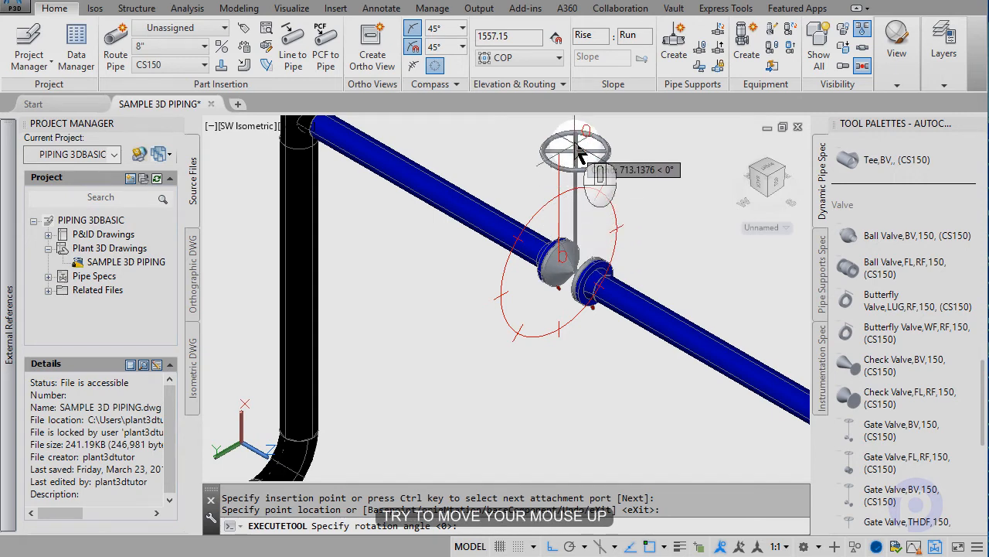
pyautogui.moveTo(513, 178)
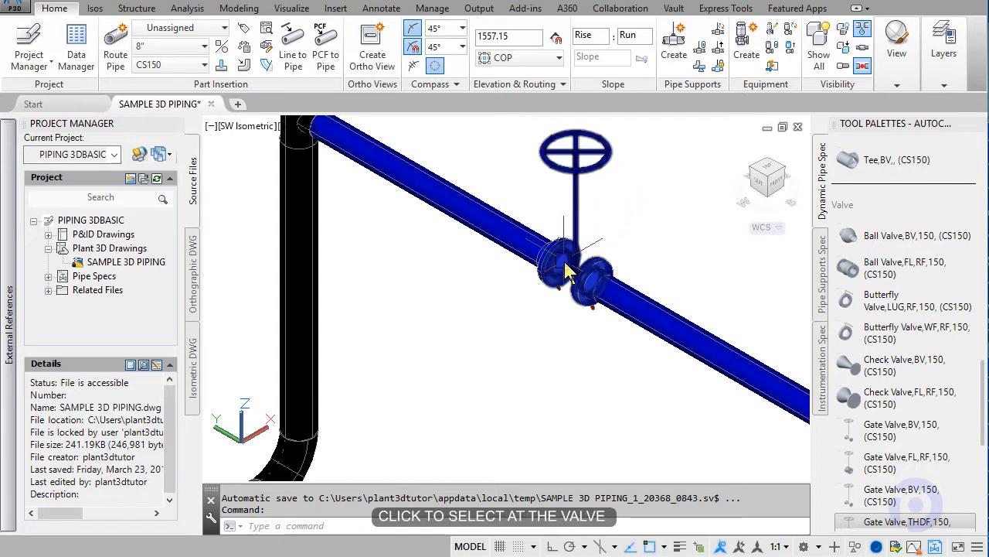
# Slide the gate valve along the blue pipe to a distance of 1500 using its Move Part grip
pyautogui.click(575, 275)
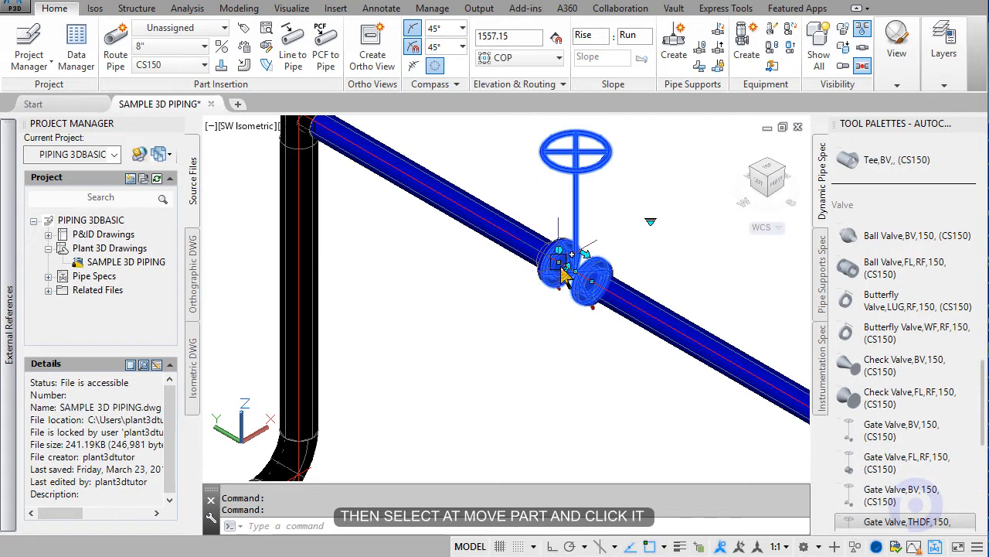
pyautogui.click(575, 266)
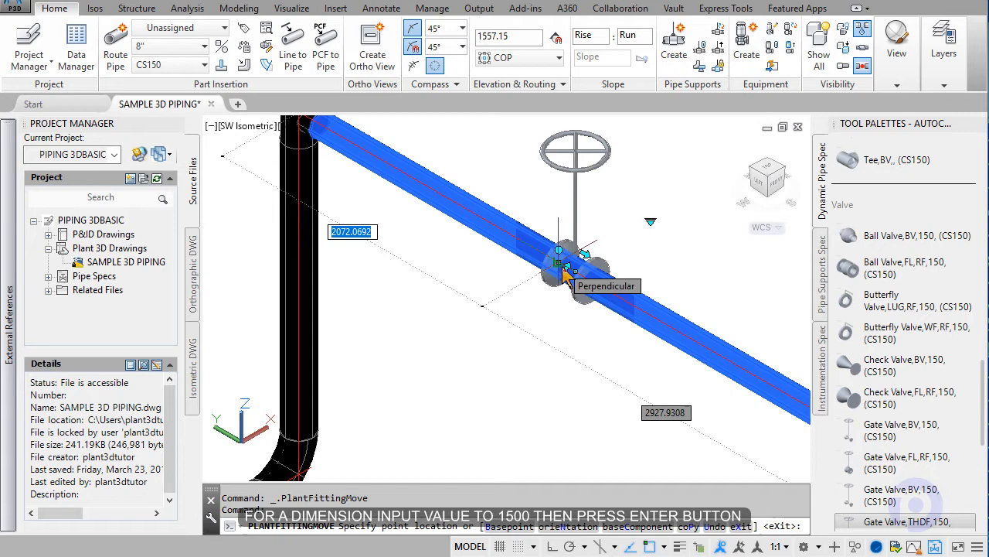
pyautogui.write('1500')
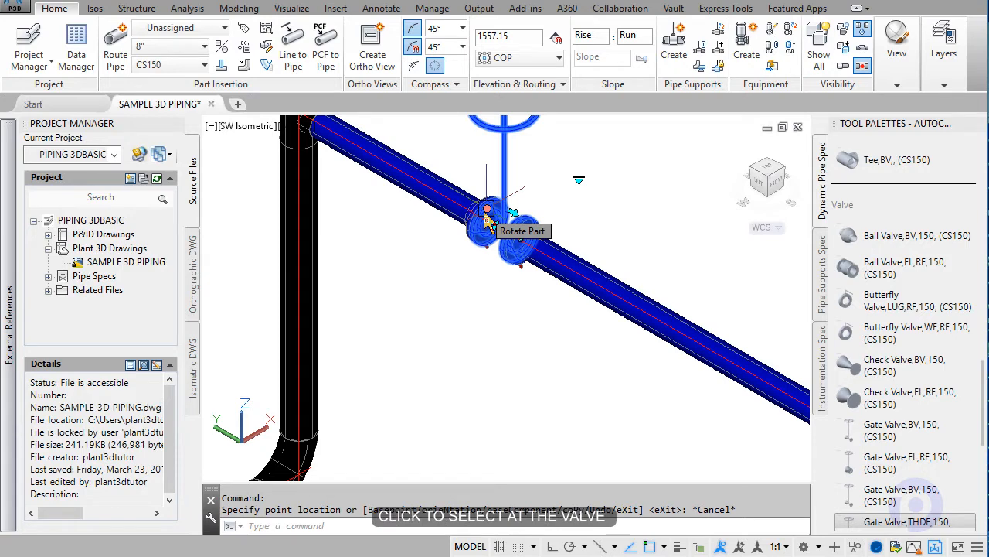
# Rotate the gate valve with its Rotate Part grip so the handwheel points off the pipe
pyautogui.click(487, 214)
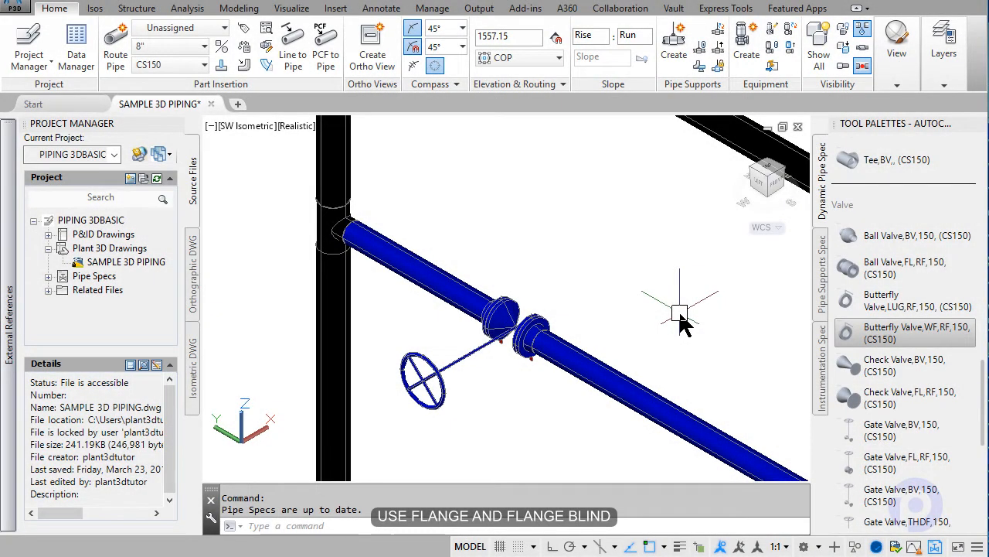
pyautogui.moveTo(754, 340)
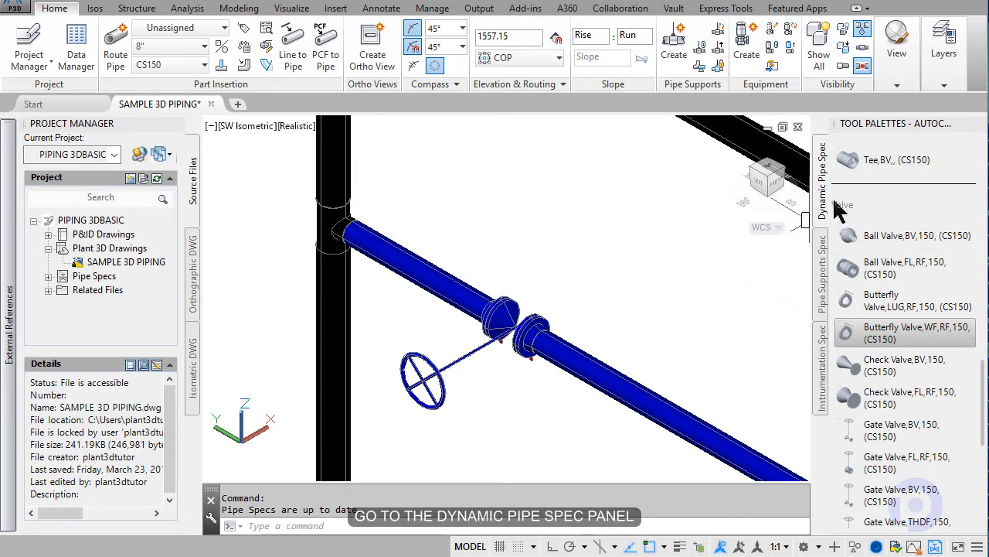
pyautogui.moveTo(935, 255)
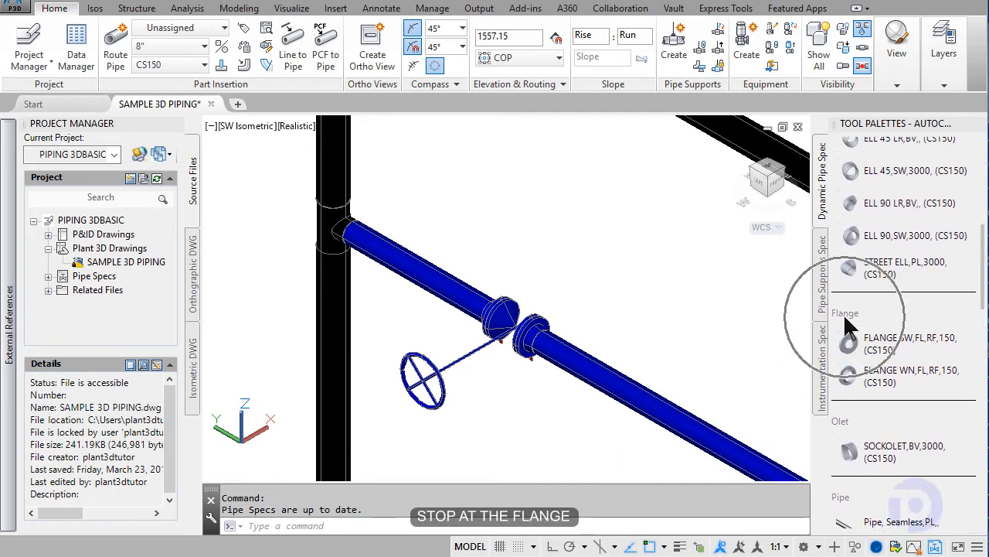
pyautogui.moveTo(894, 333)
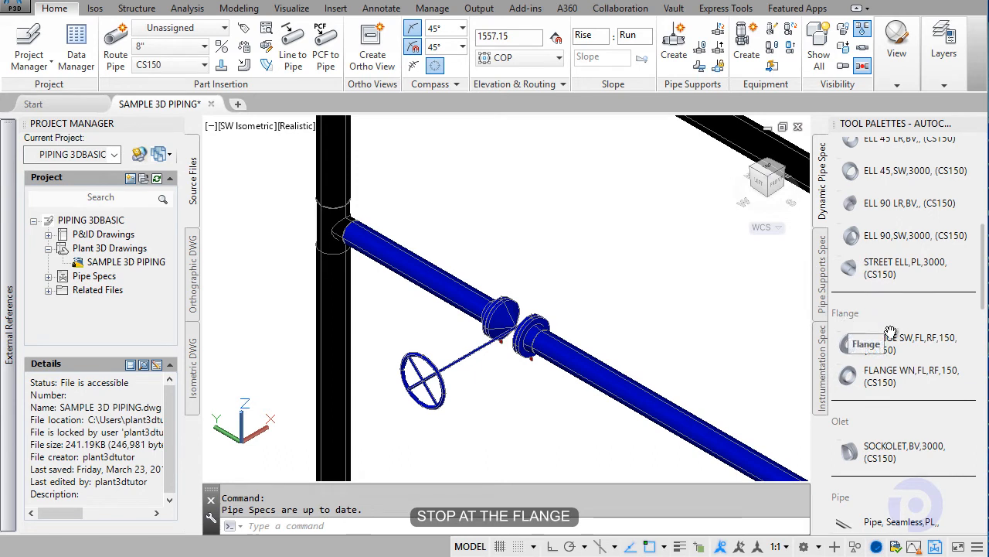
pyautogui.moveTo(909, 387)
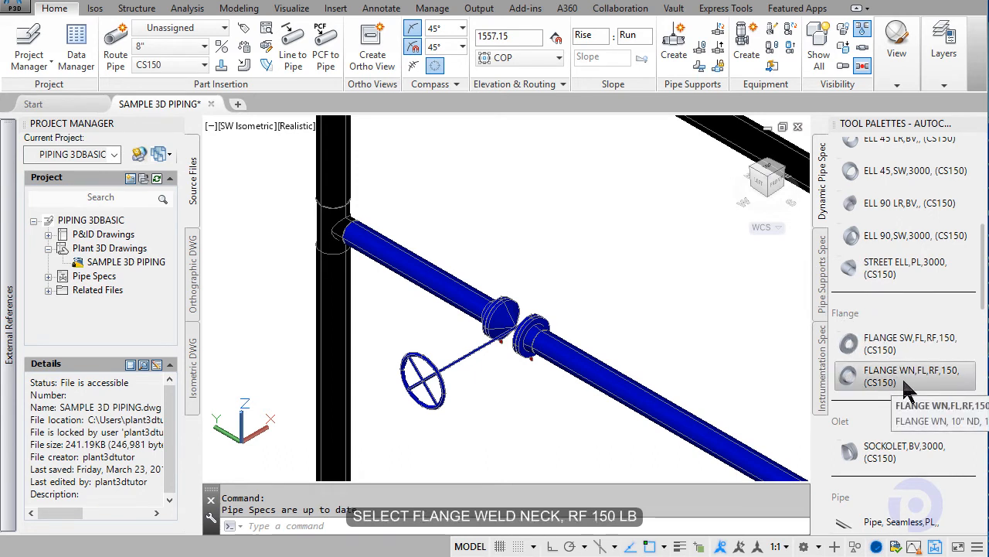
pyautogui.moveTo(946, 386)
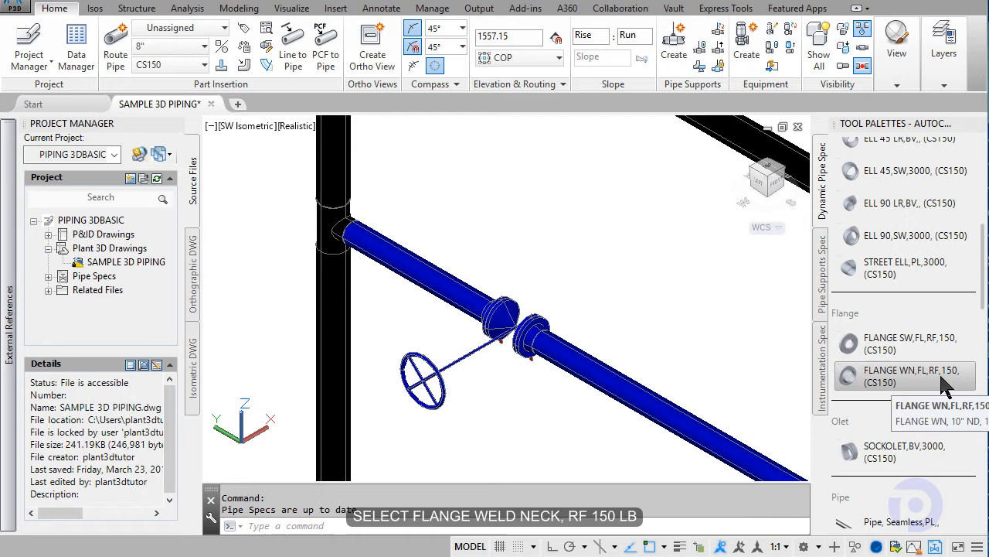
# Pick FLANGE WN,FL,RF,150 from the Flange section as the next part to insert
pyautogui.click(904, 377)
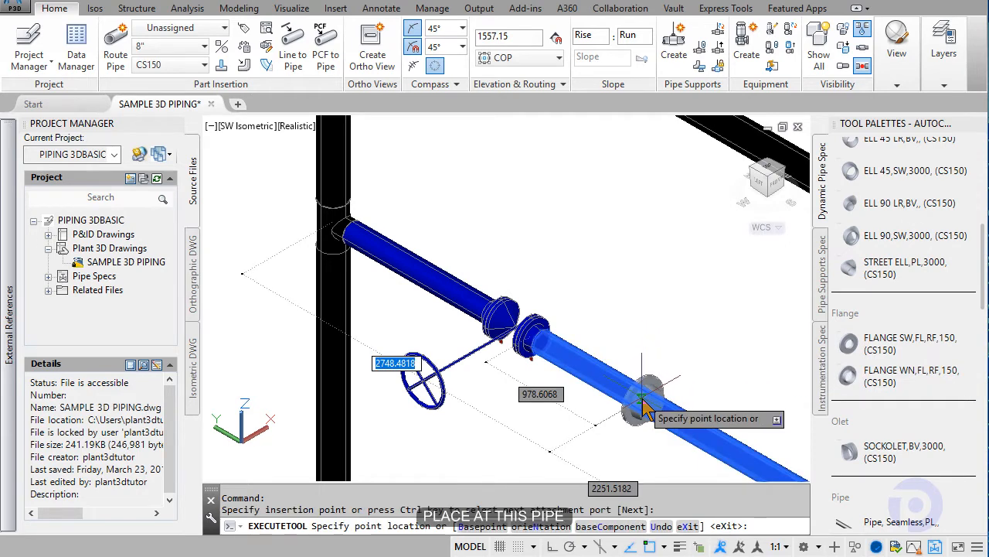
pyautogui.moveTo(646, 408)
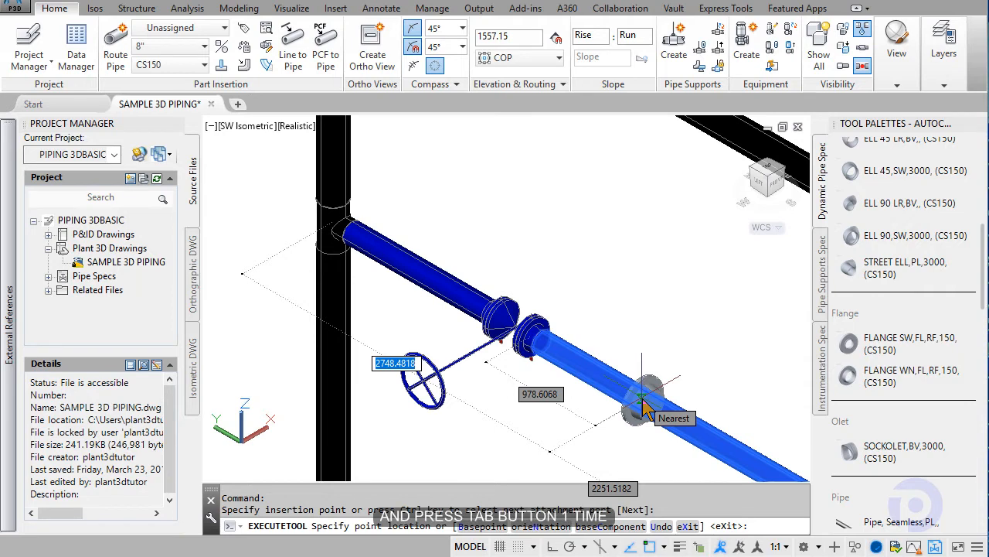
# Place the weld-neck flange on the blue pipe at 1000 from the gate valve
pyautogui.press('Tab')
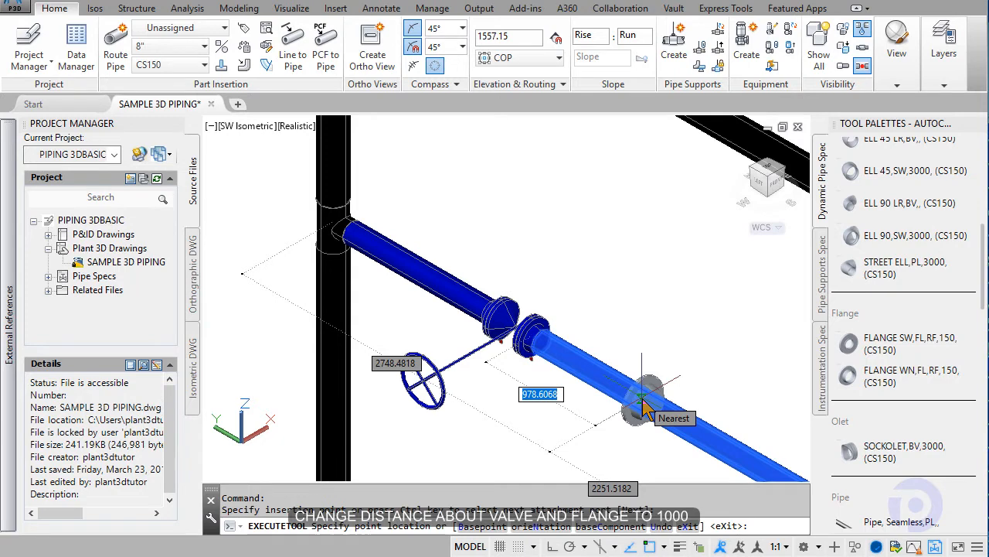
pyautogui.write('1')
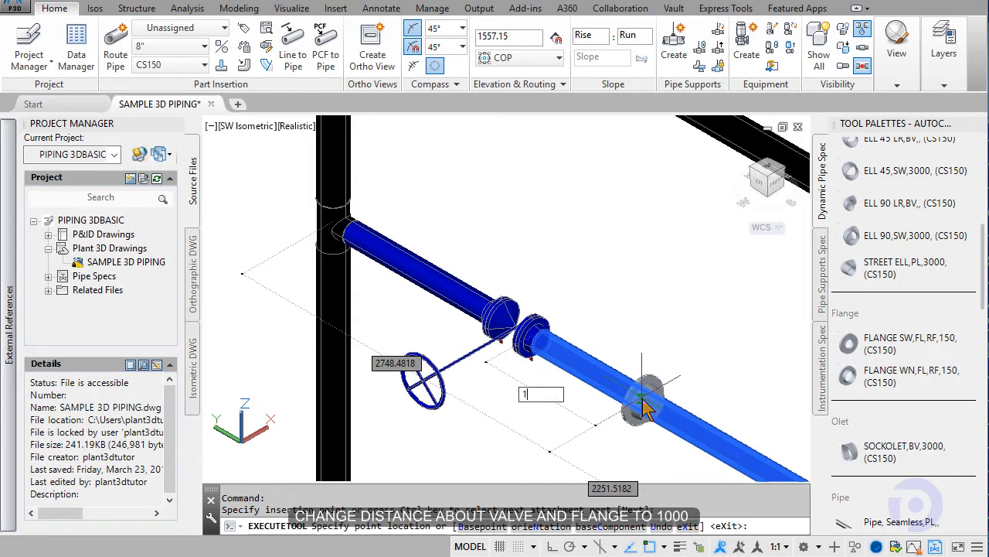
pyautogui.write('000')
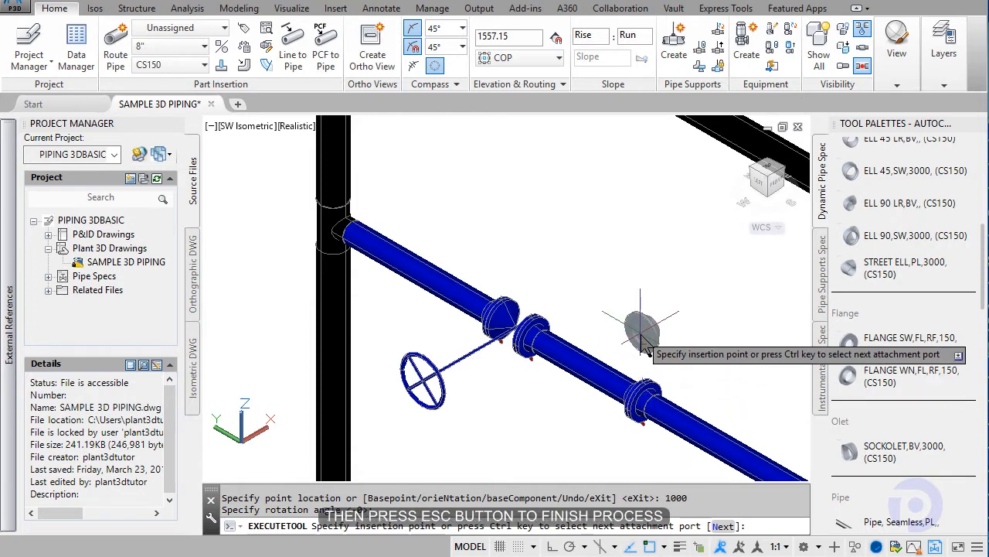
pyautogui.click(642, 332)
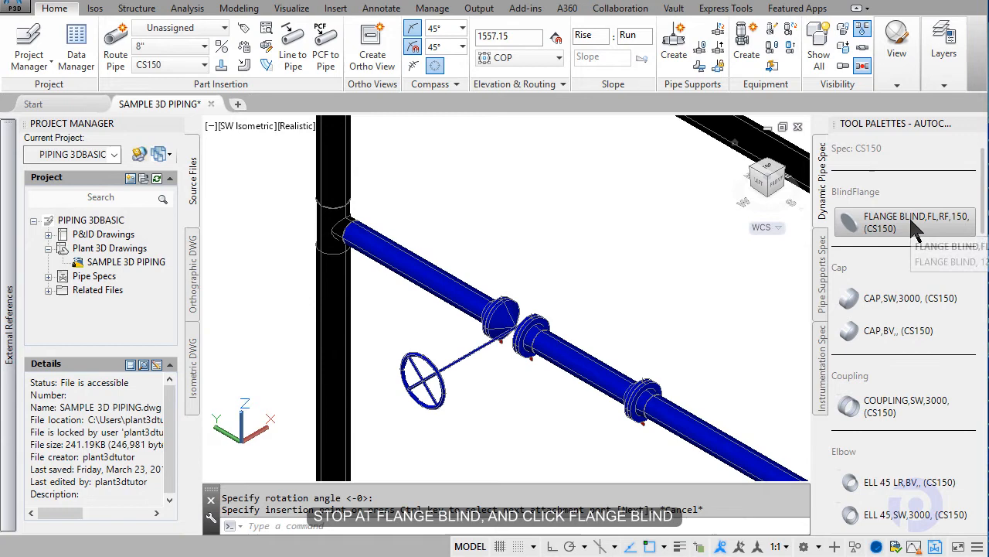
pyautogui.moveTo(916, 229)
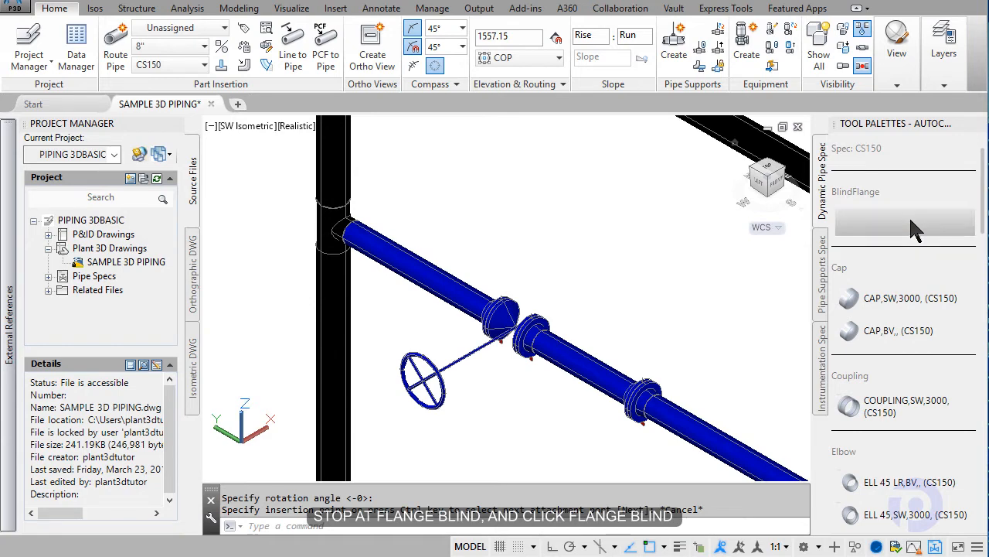